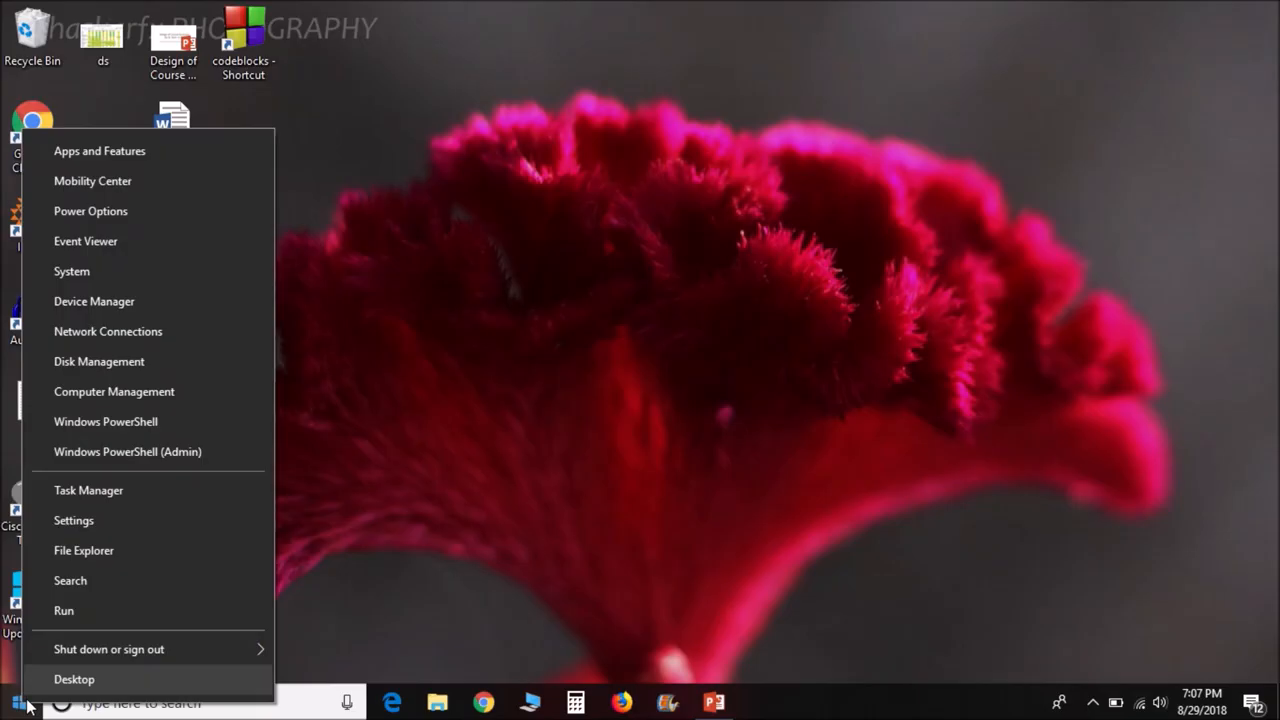
mouse_move(104, 420)
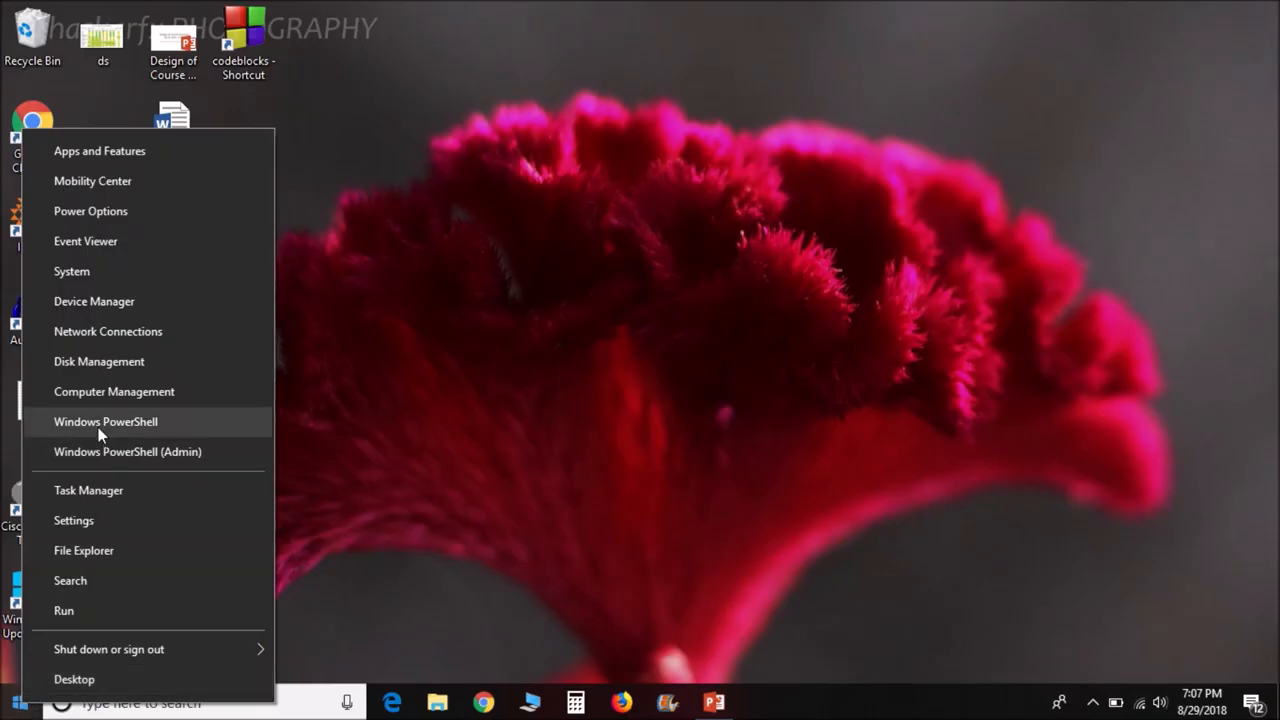
mouse_move(112, 390)
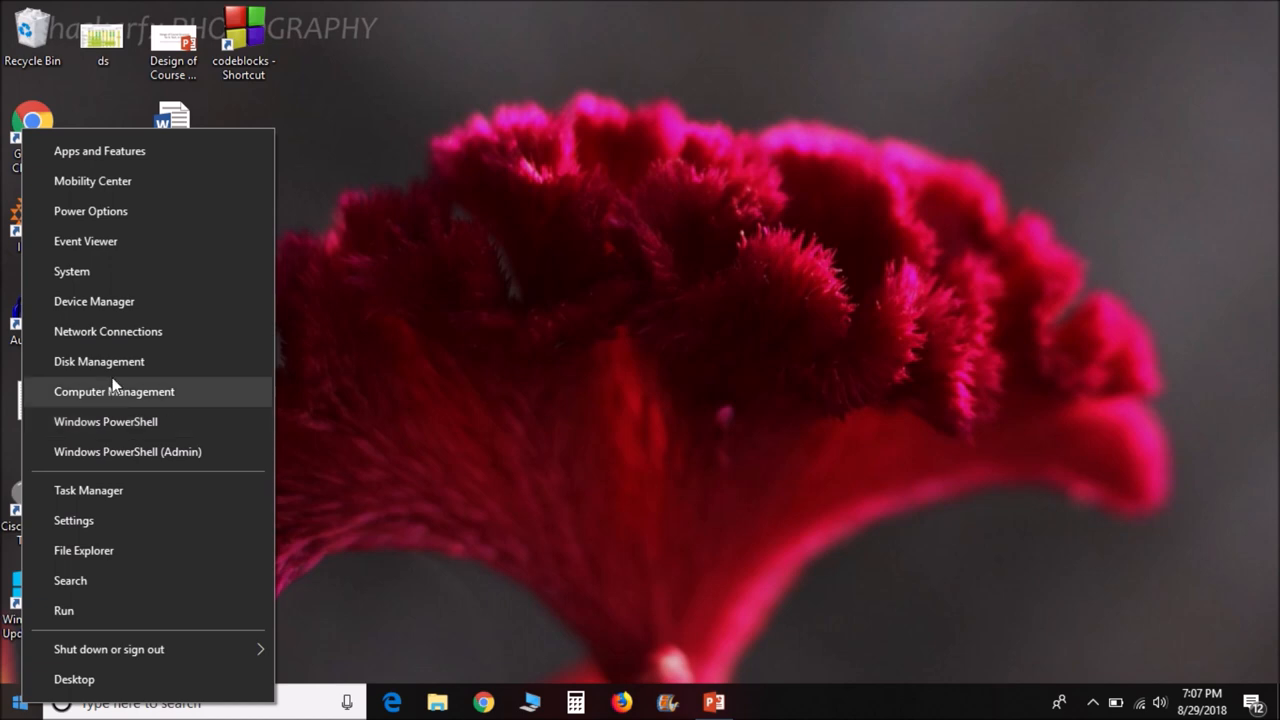
Launch Disk Management from the Start context menu
click(568, 8)
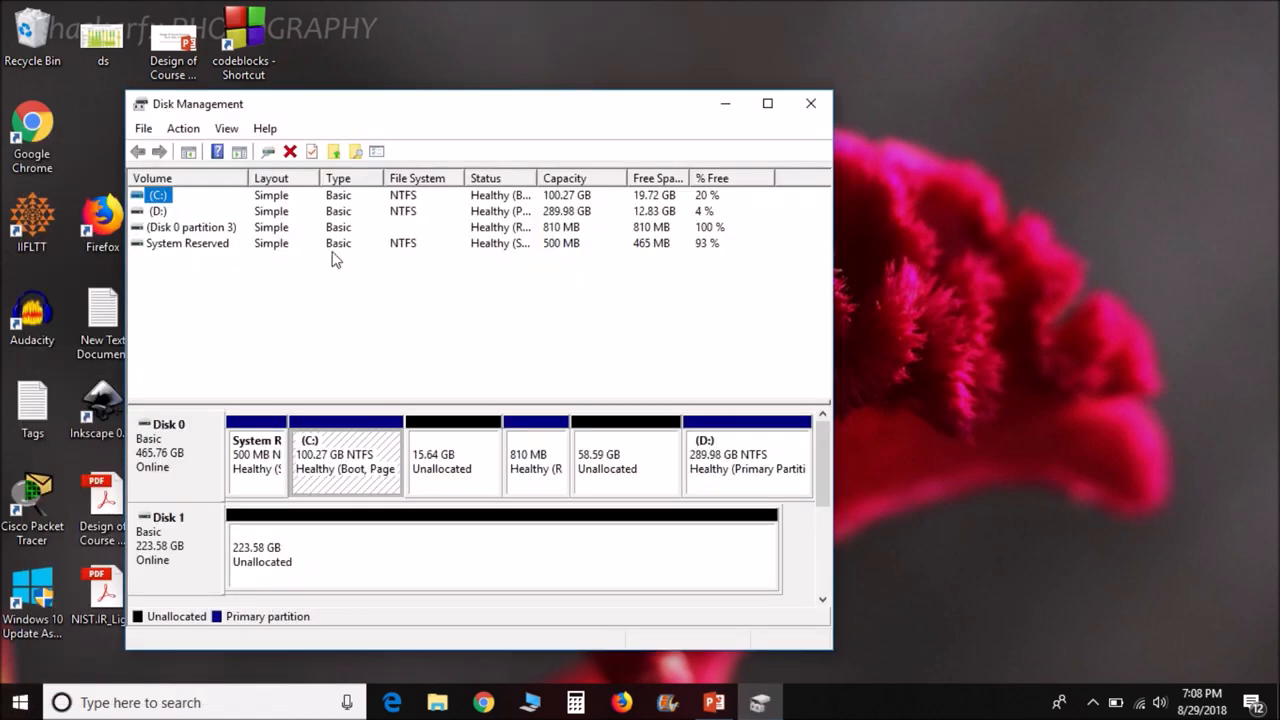
mouse_move(320, 564)
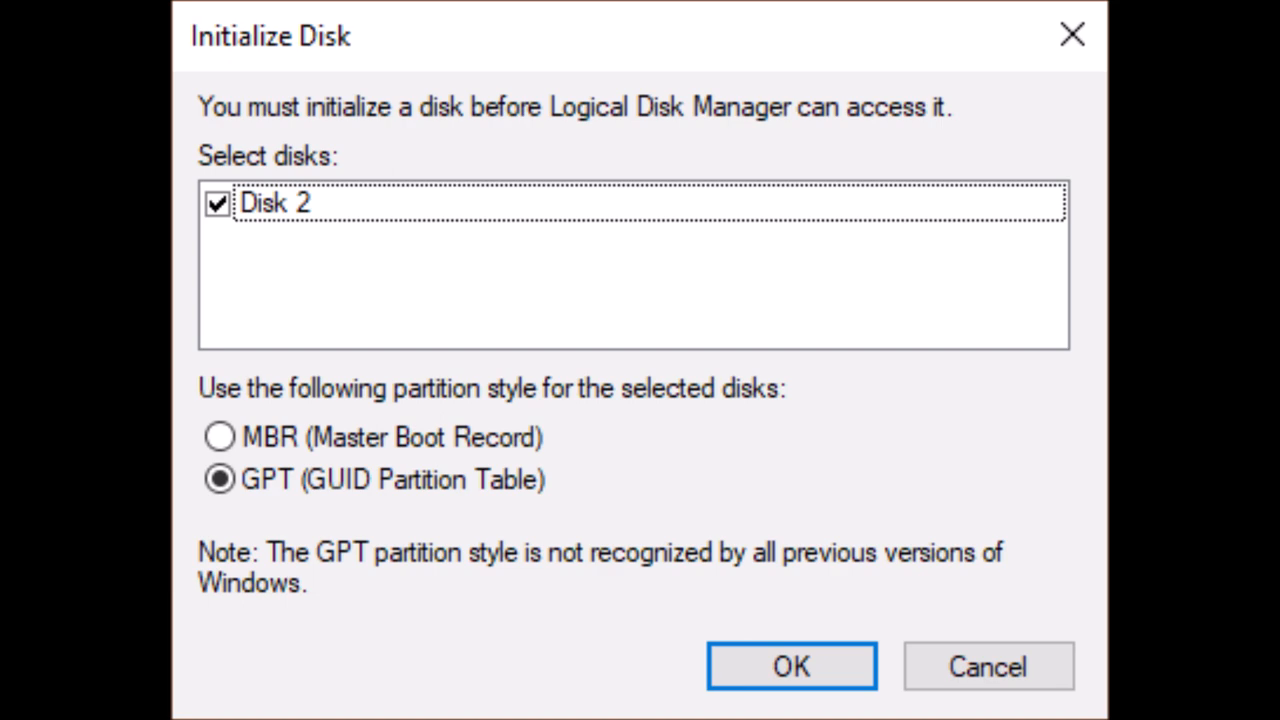
Initialize the new 223.58 GB disk with a GPT partition table
click(792, 666)
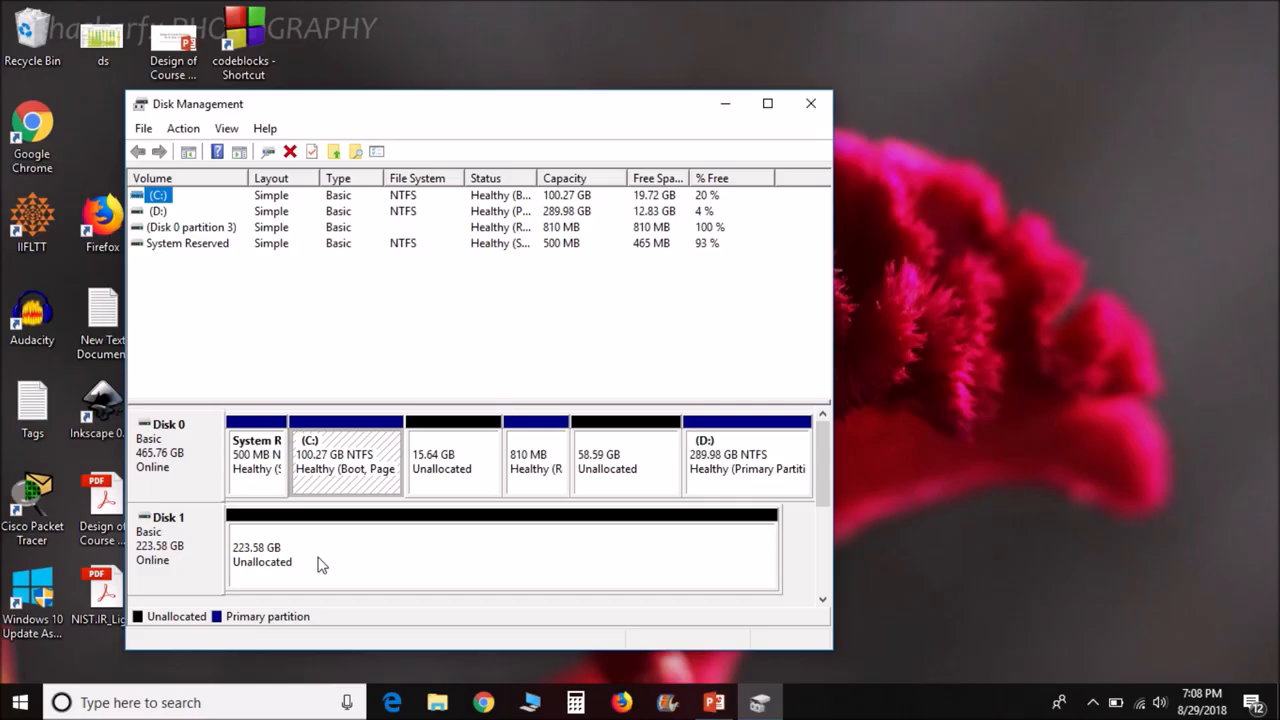
mouse_move(330, 560)
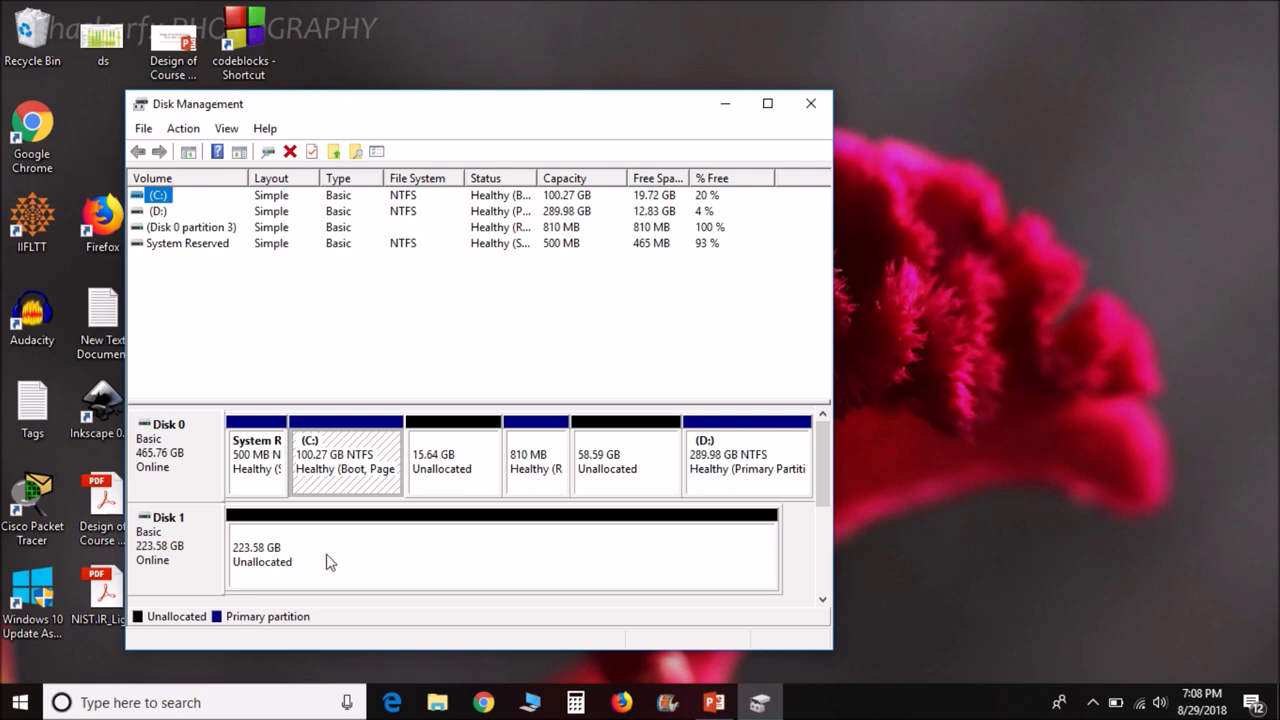
Create a 128941 MB simple volume on the unallocated space with NTFS quick format
right_click(330, 556)
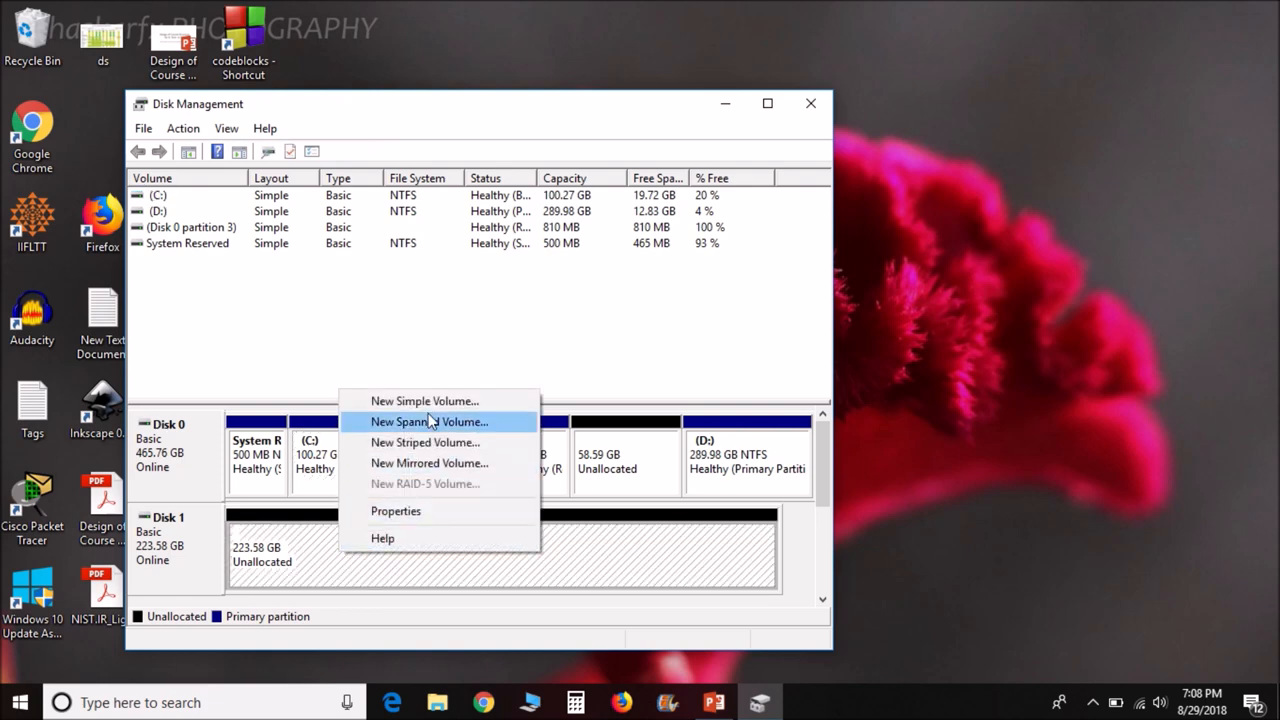
click(424, 400)
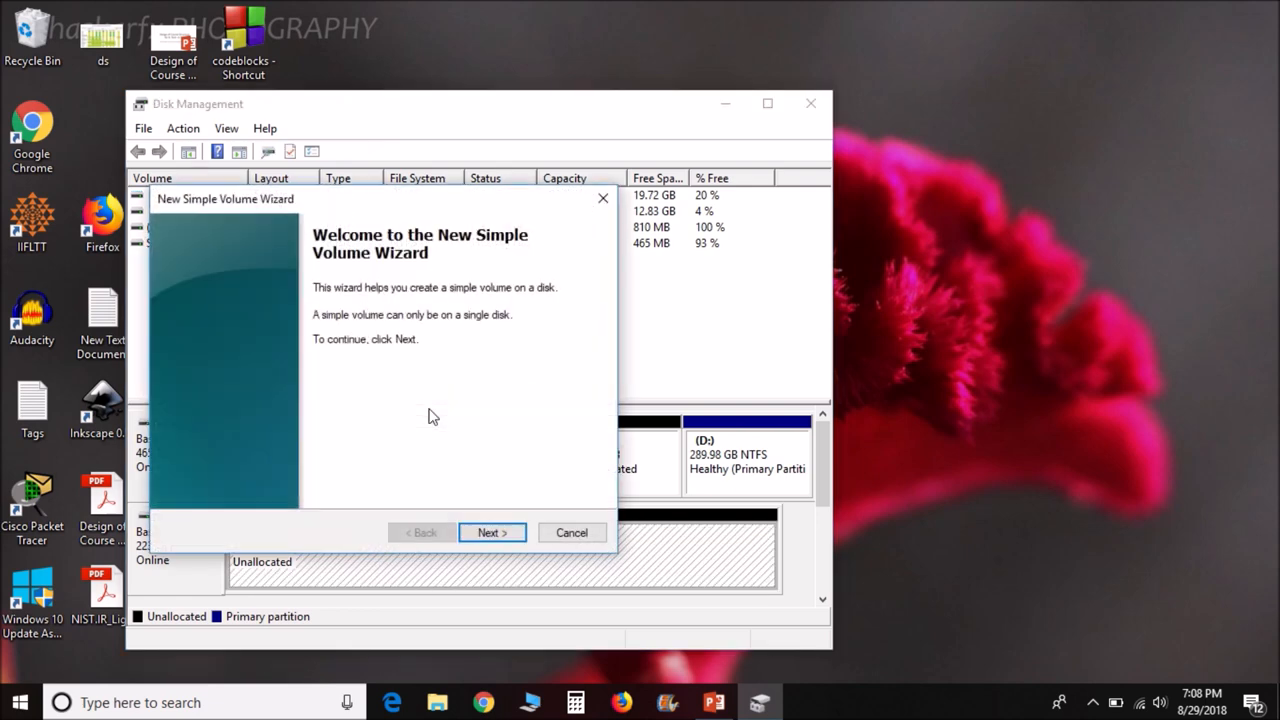
click(492, 532)
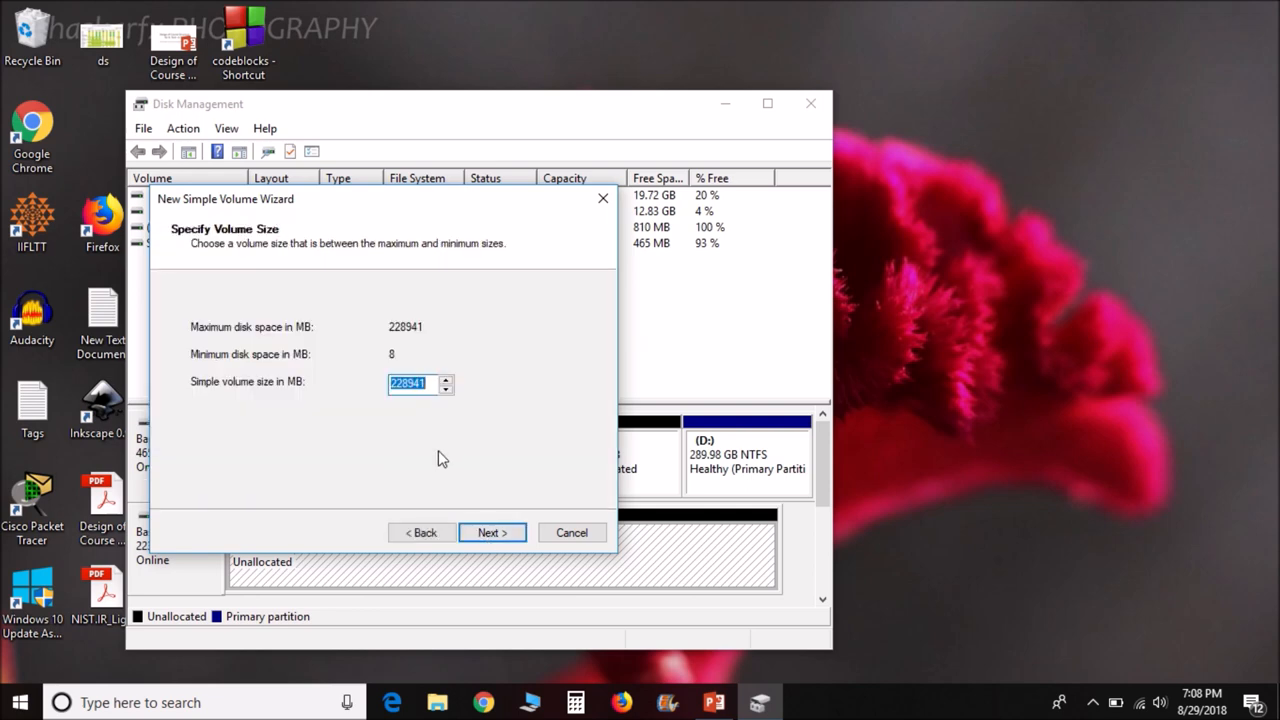
click(410, 384)
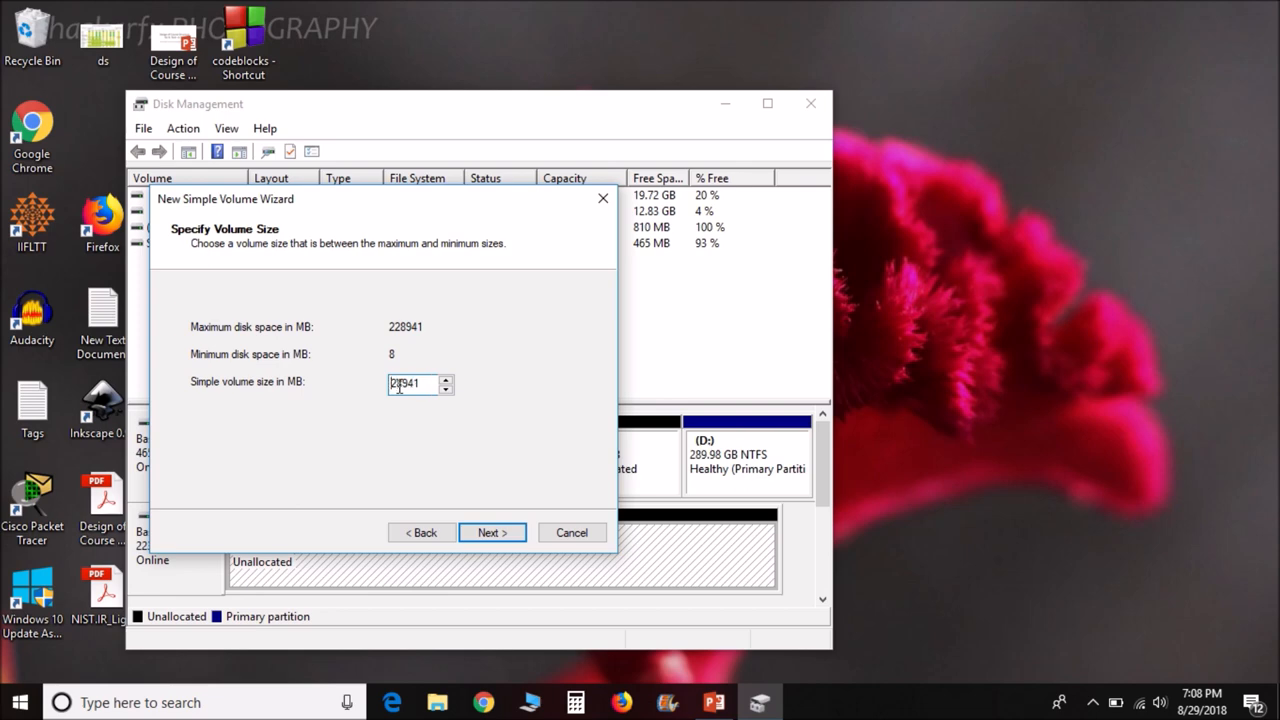
text(128941)
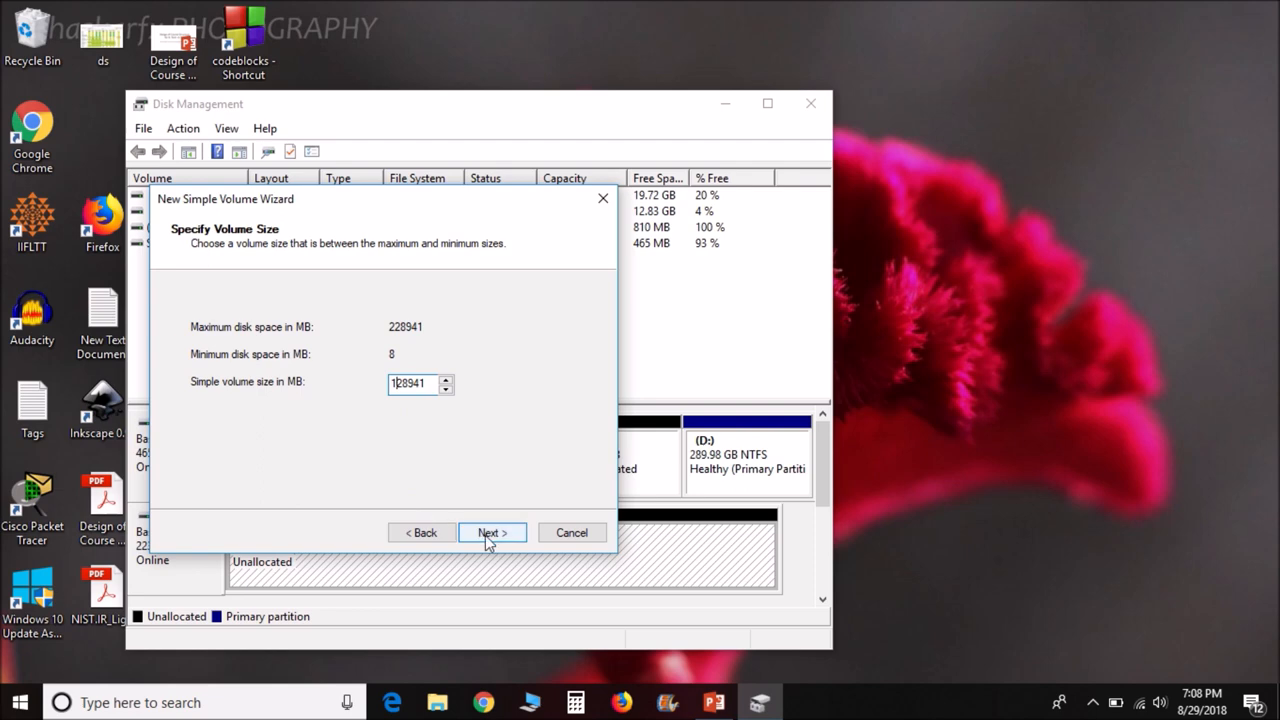
click(492, 532)
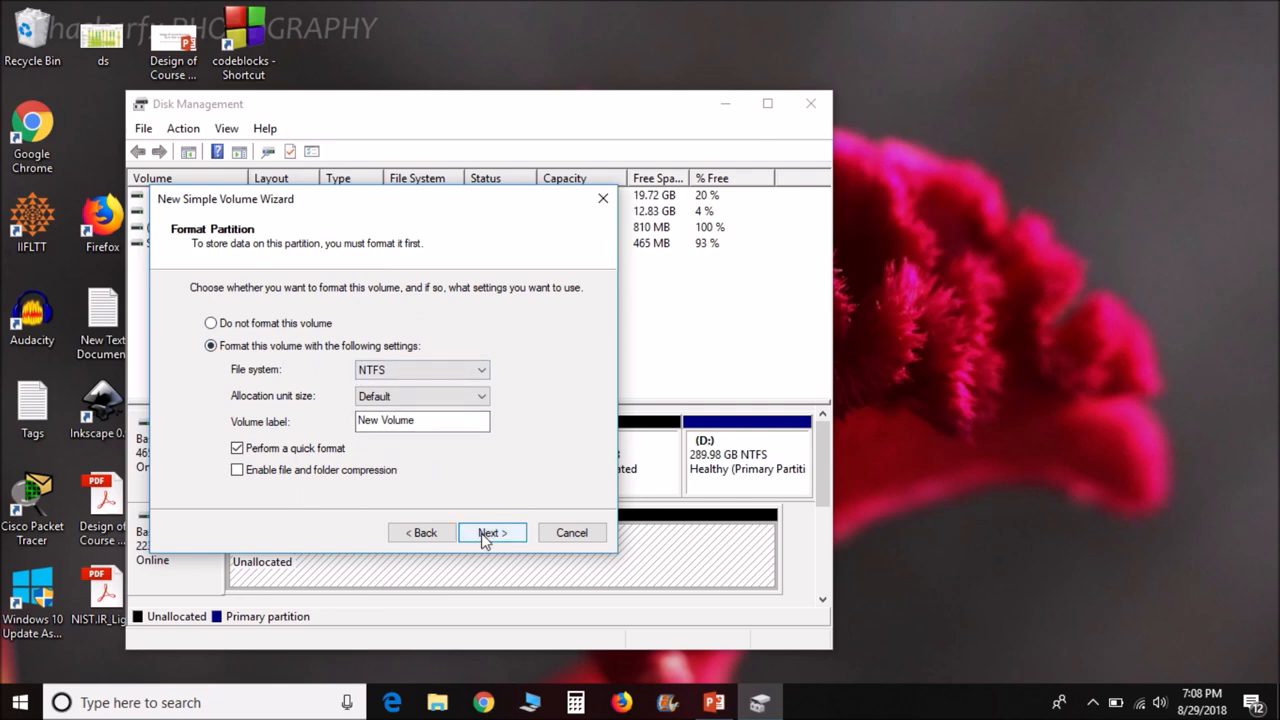
click(492, 532)
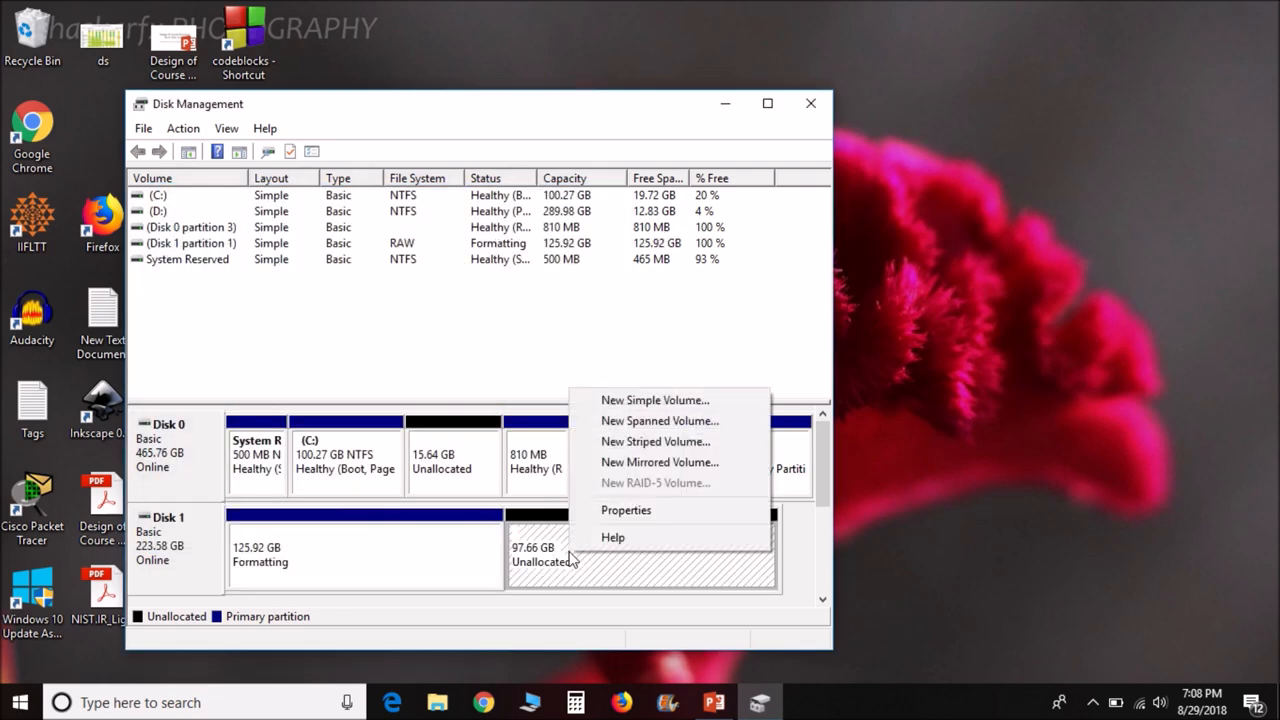
Create a second 97000 MB simple volume with drive letter G from the remaining space
click(654, 400)
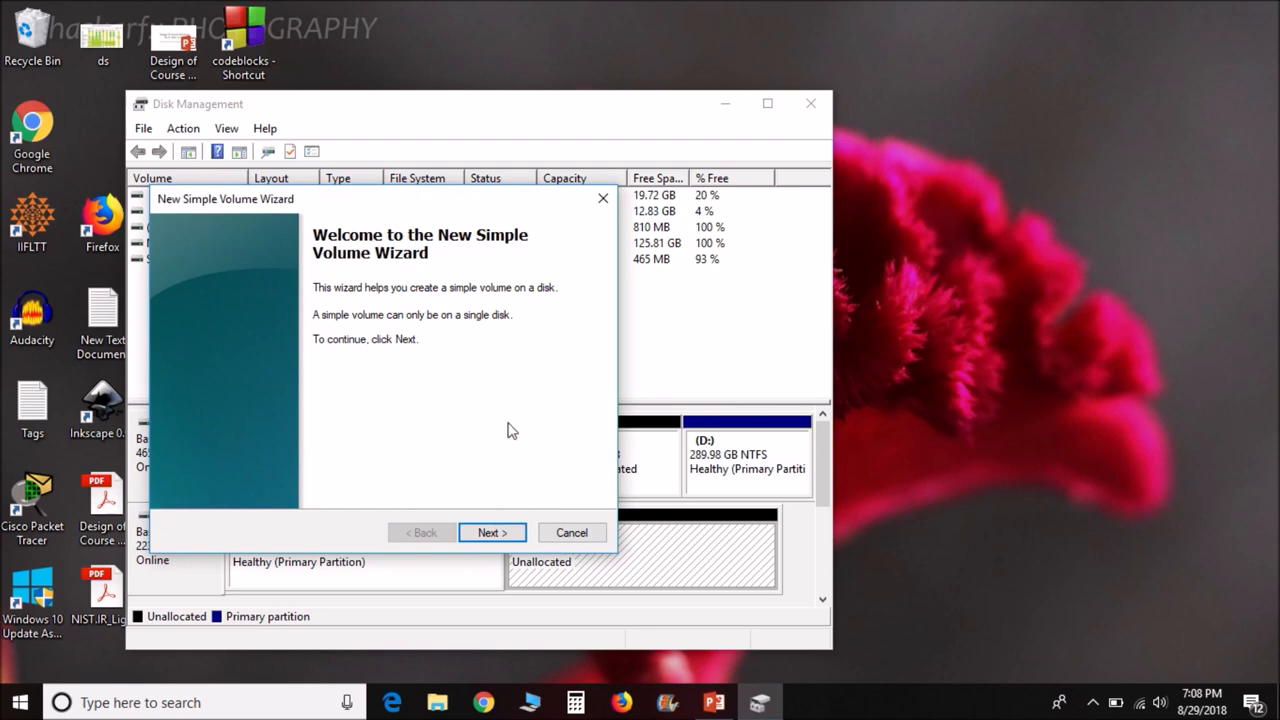
click(492, 532)
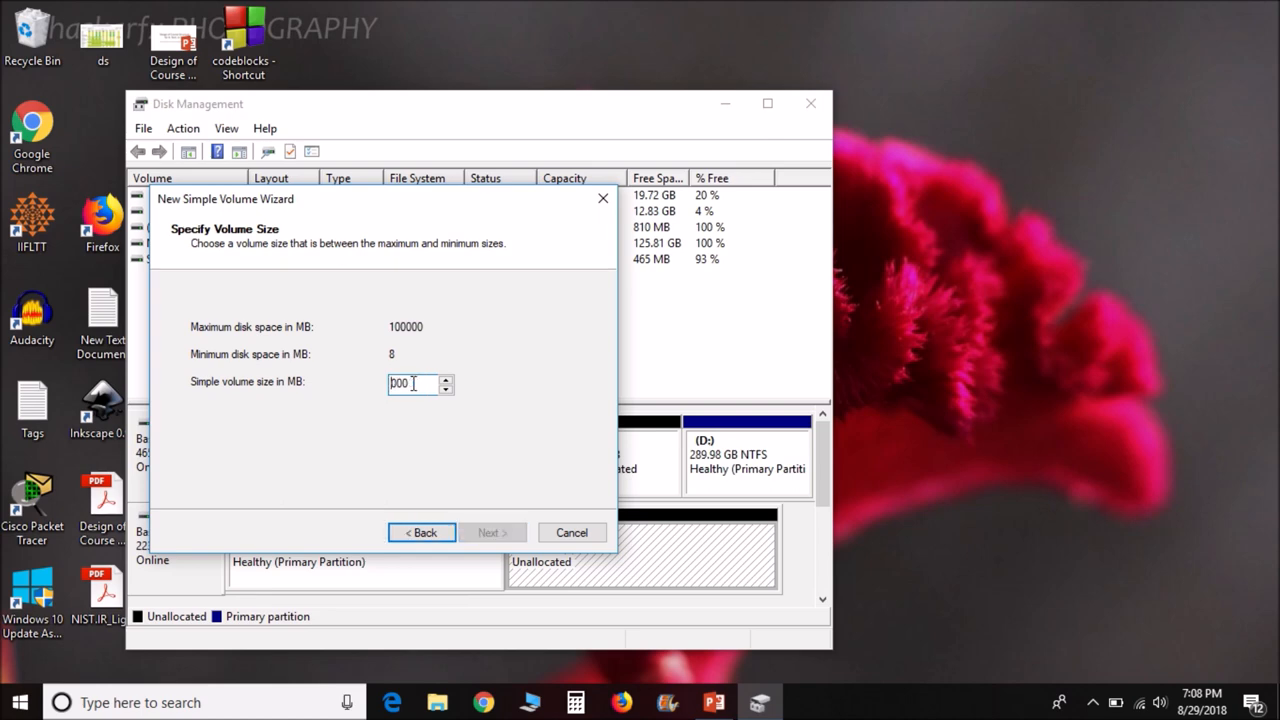
text(97000)
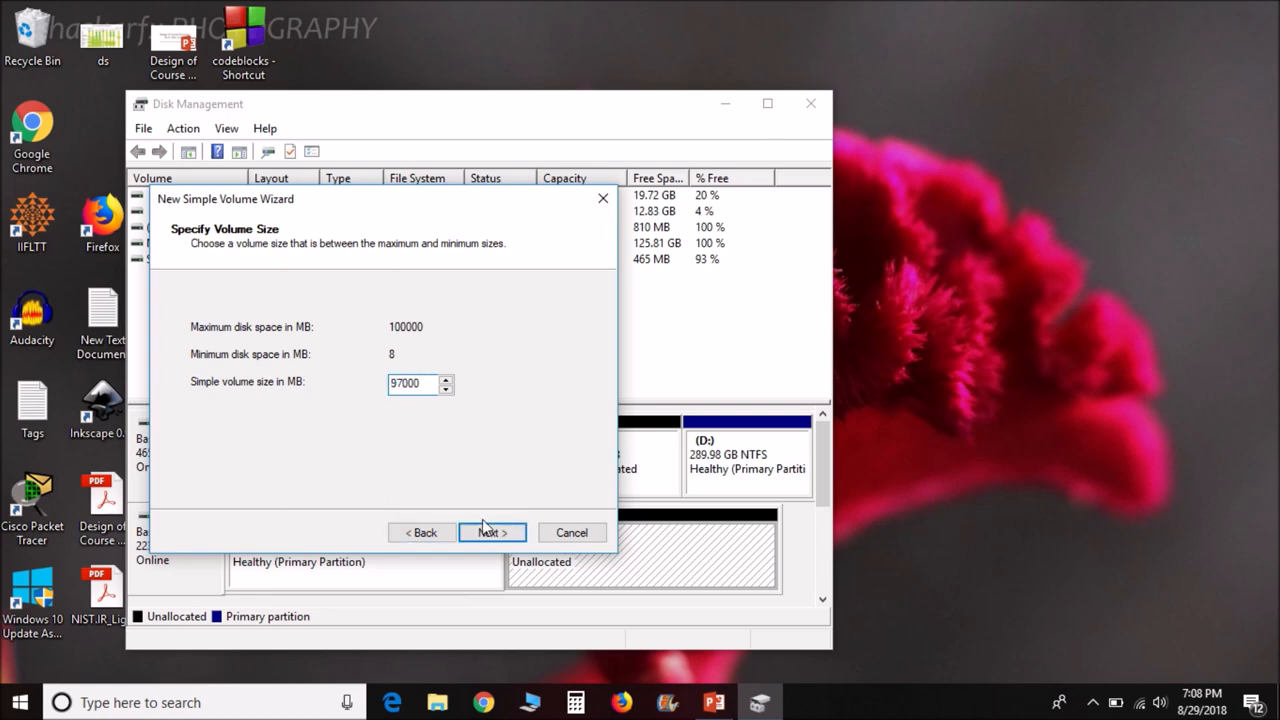
click(492, 532)
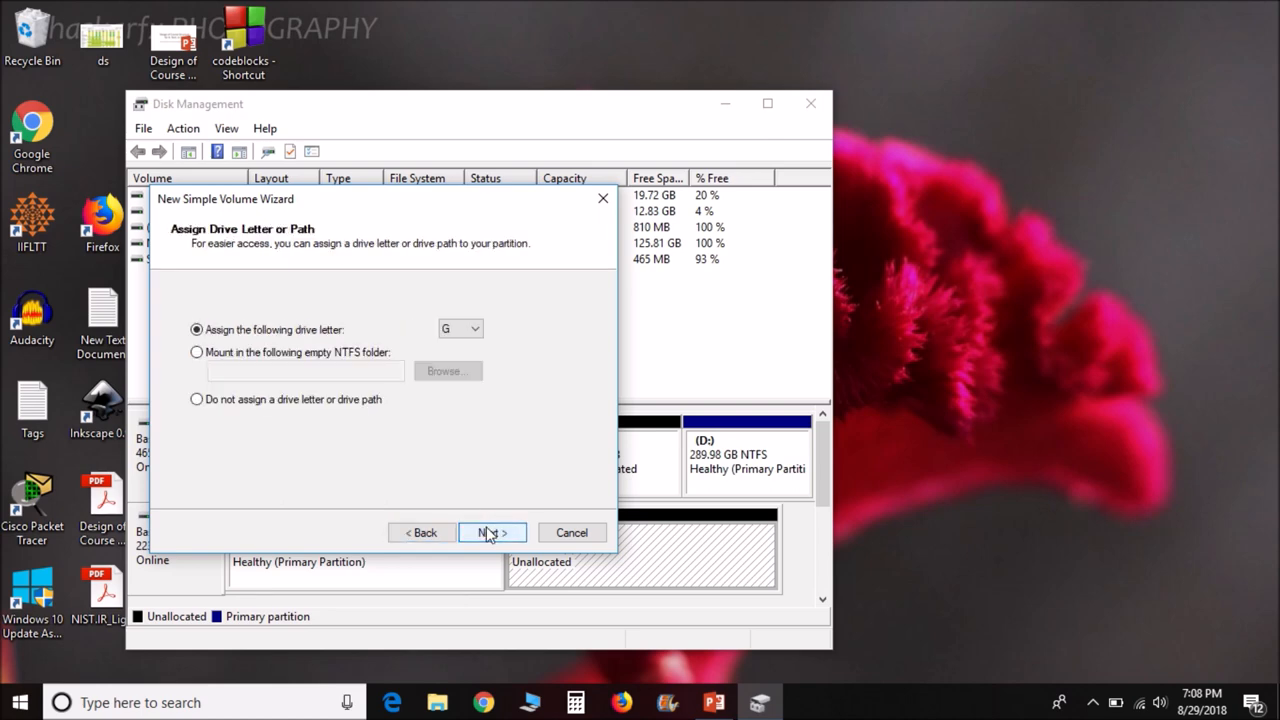
click(490, 532)
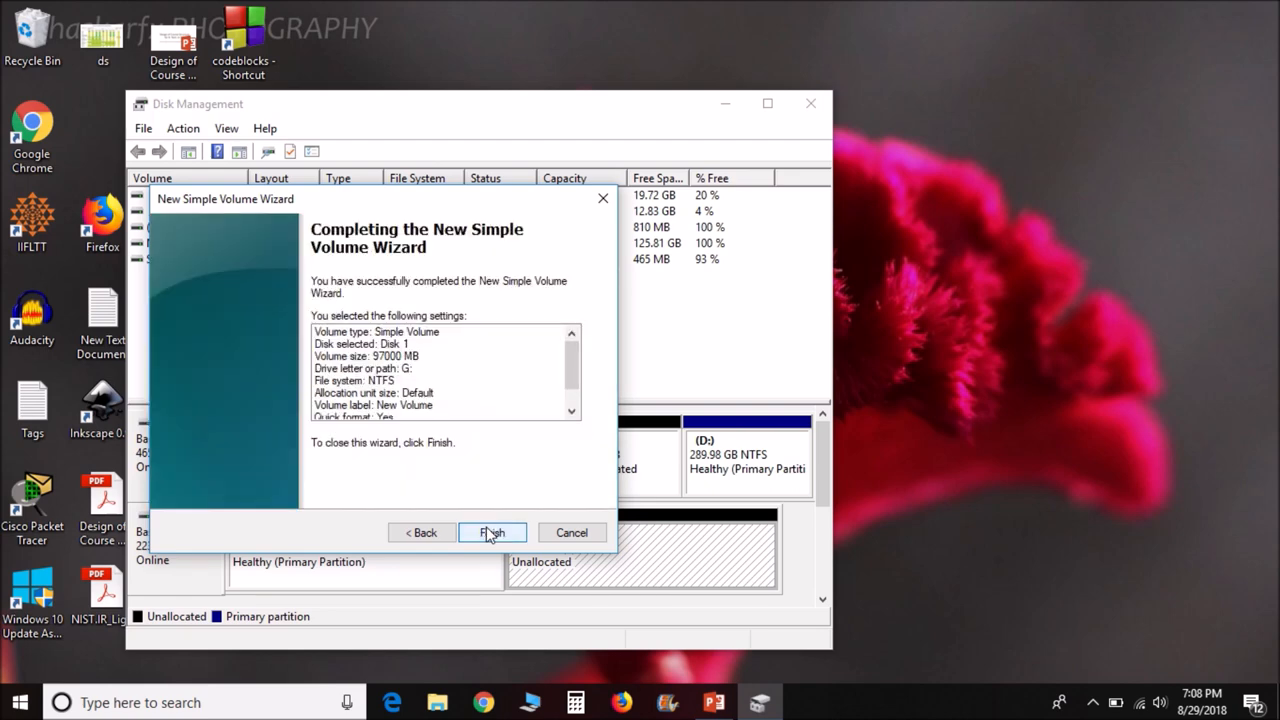
click(492, 532)
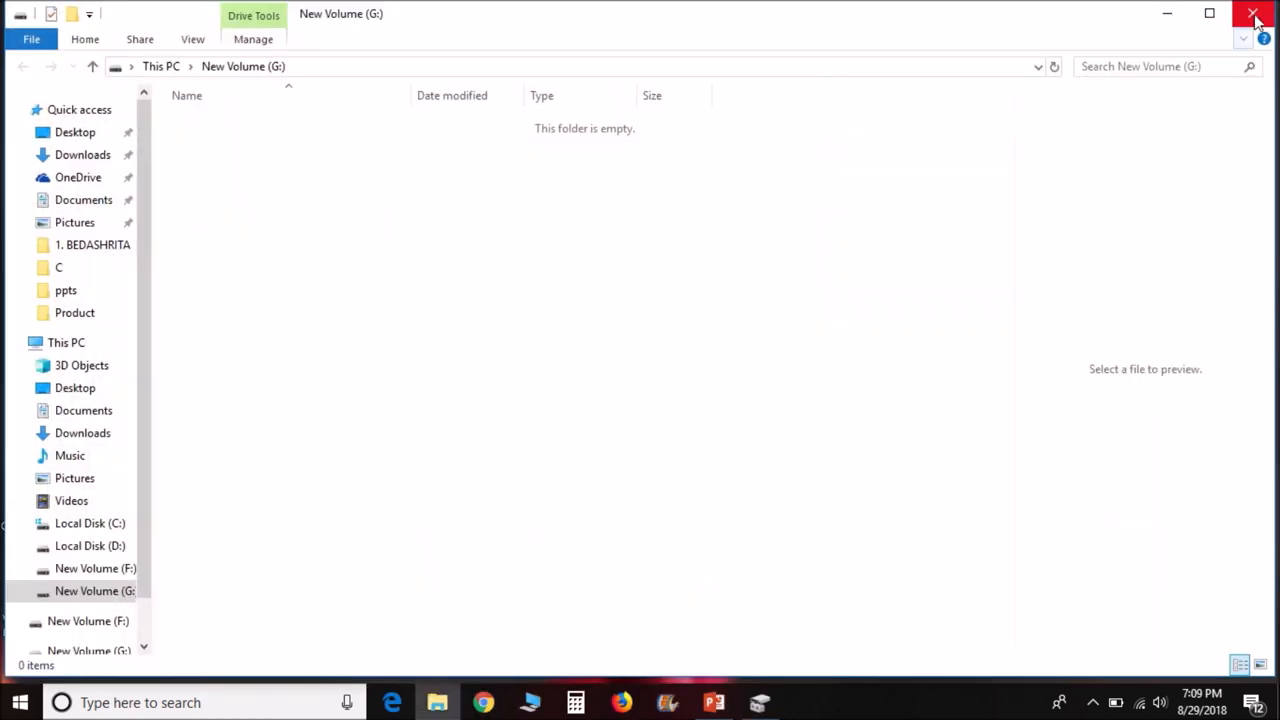
Go to This PC and open the empty New Volume (F:) drive
click(1256, 14)
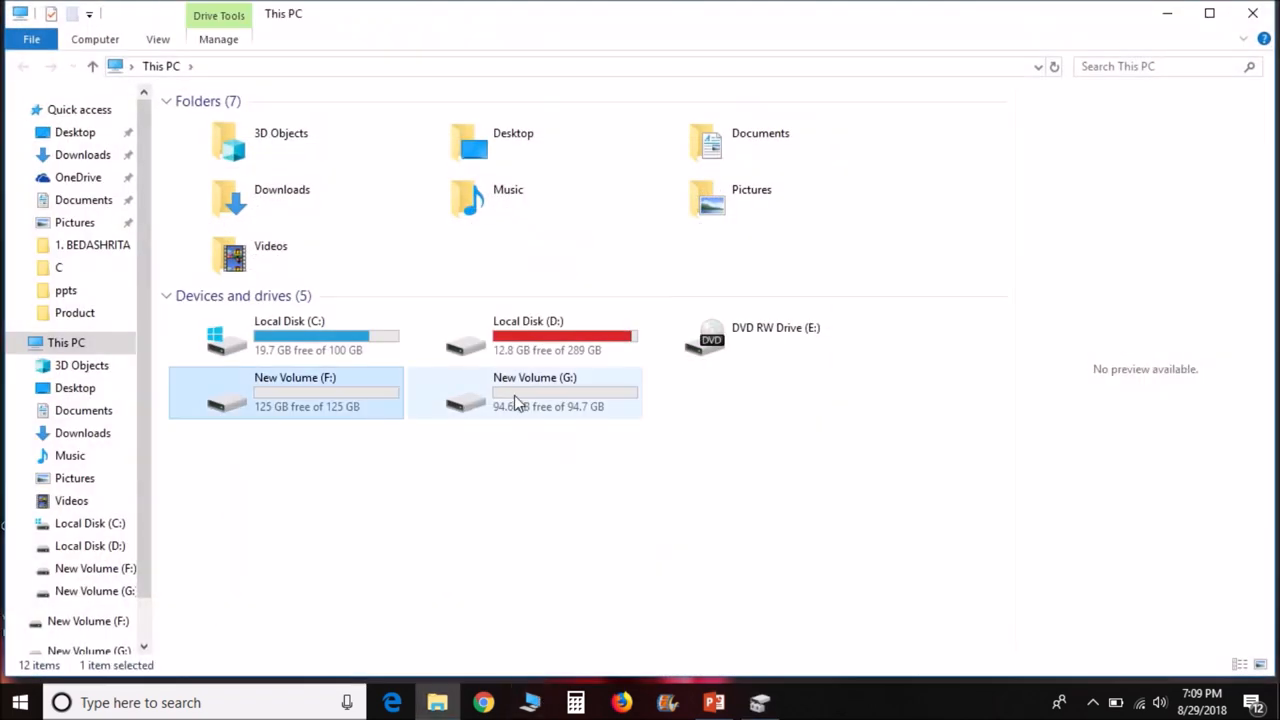
double_click(294, 390)
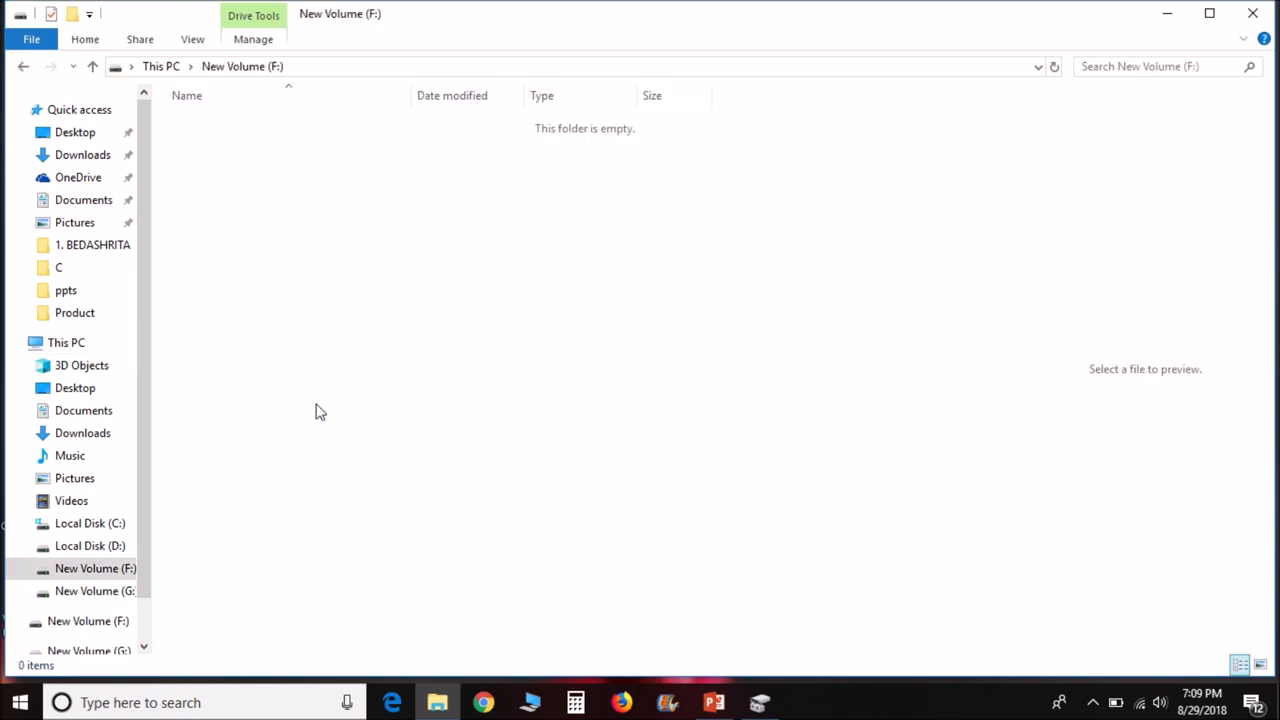